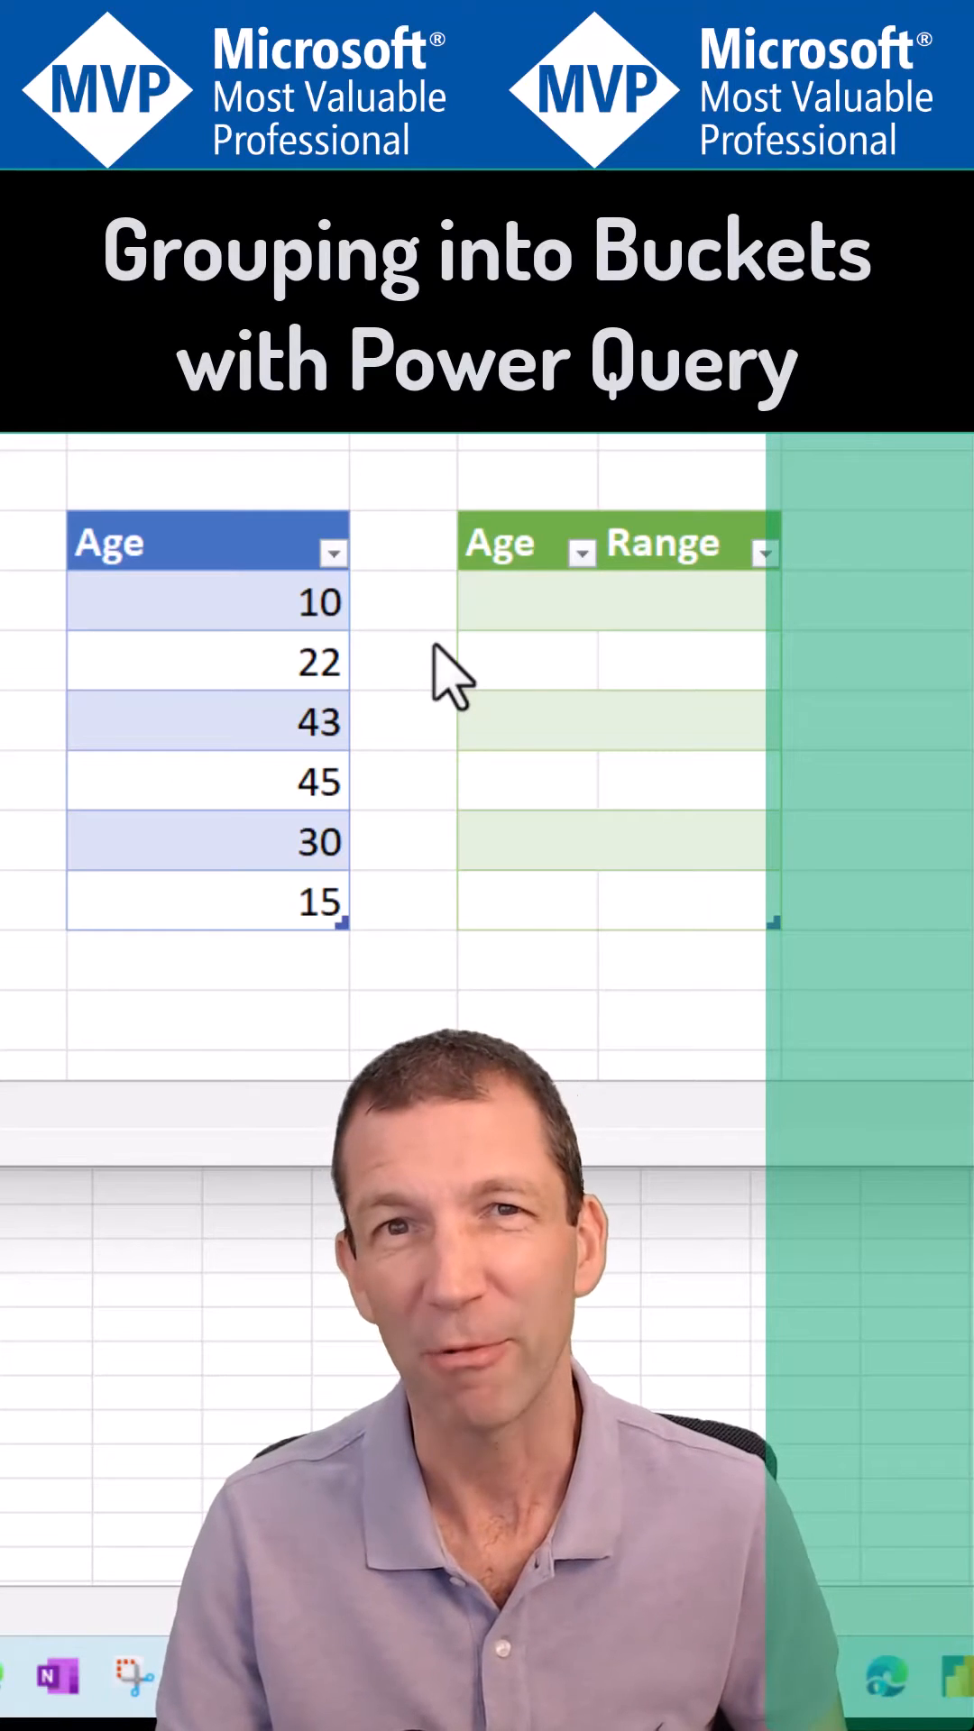
pyautogui.moveTo(498, 697)
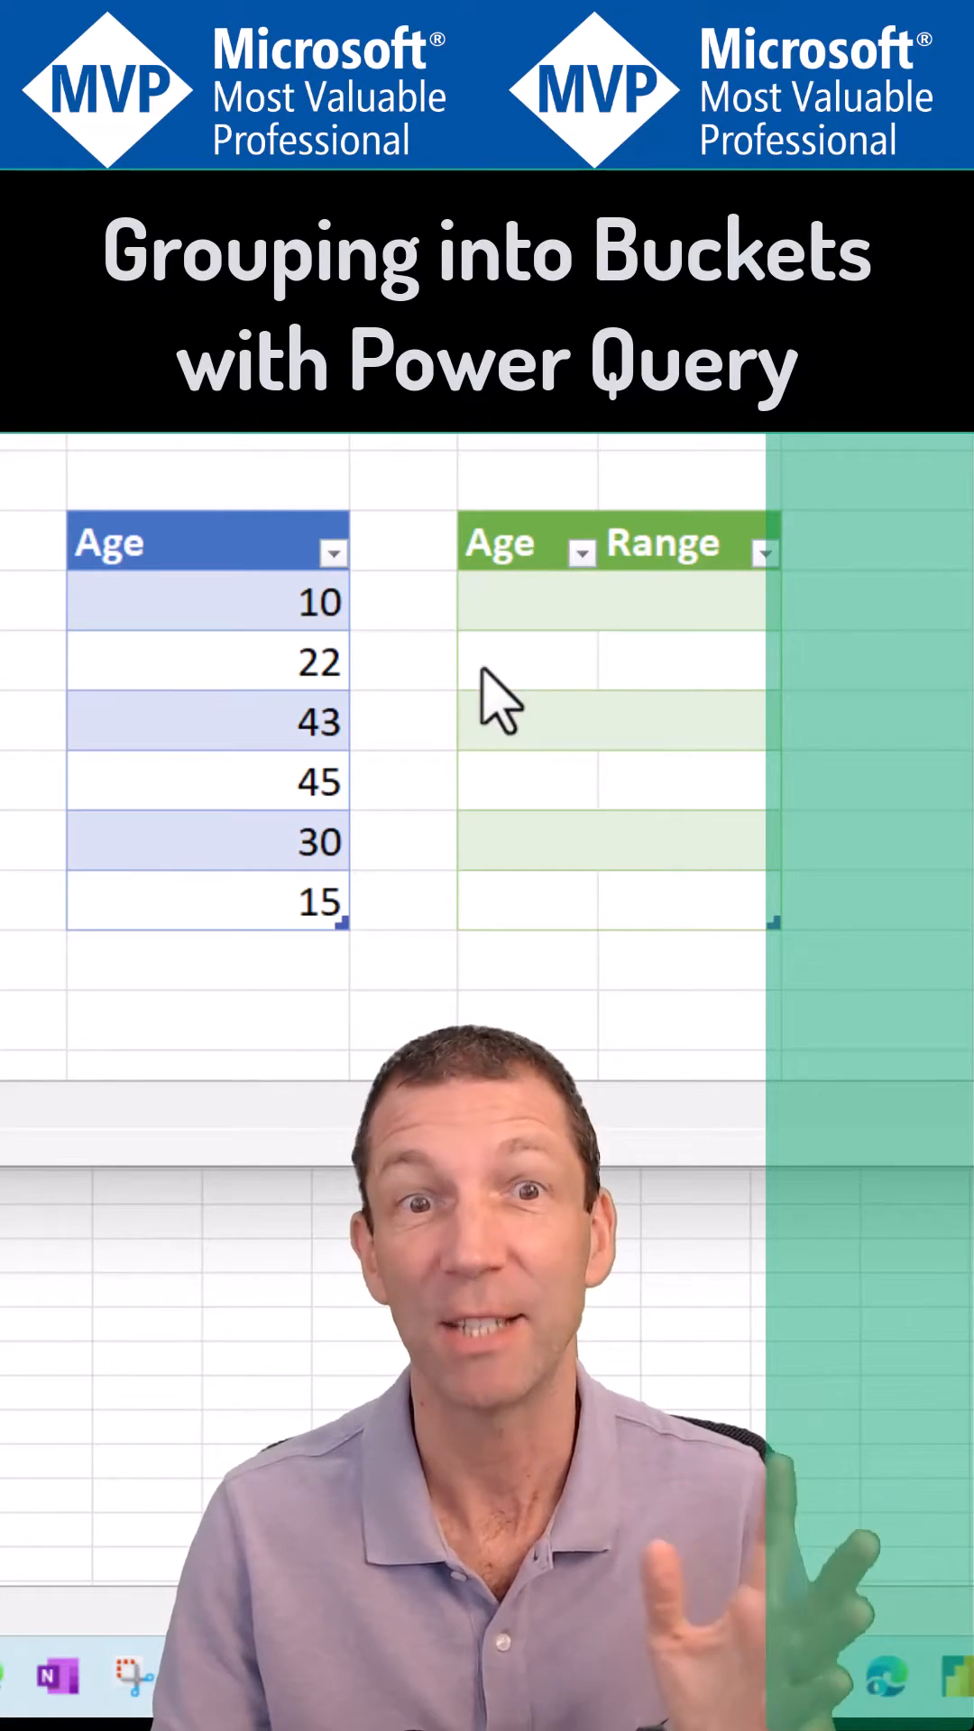
# Create a new query from the Age table via Data > From Table/Range.
pyautogui.rightClick(516, 689)
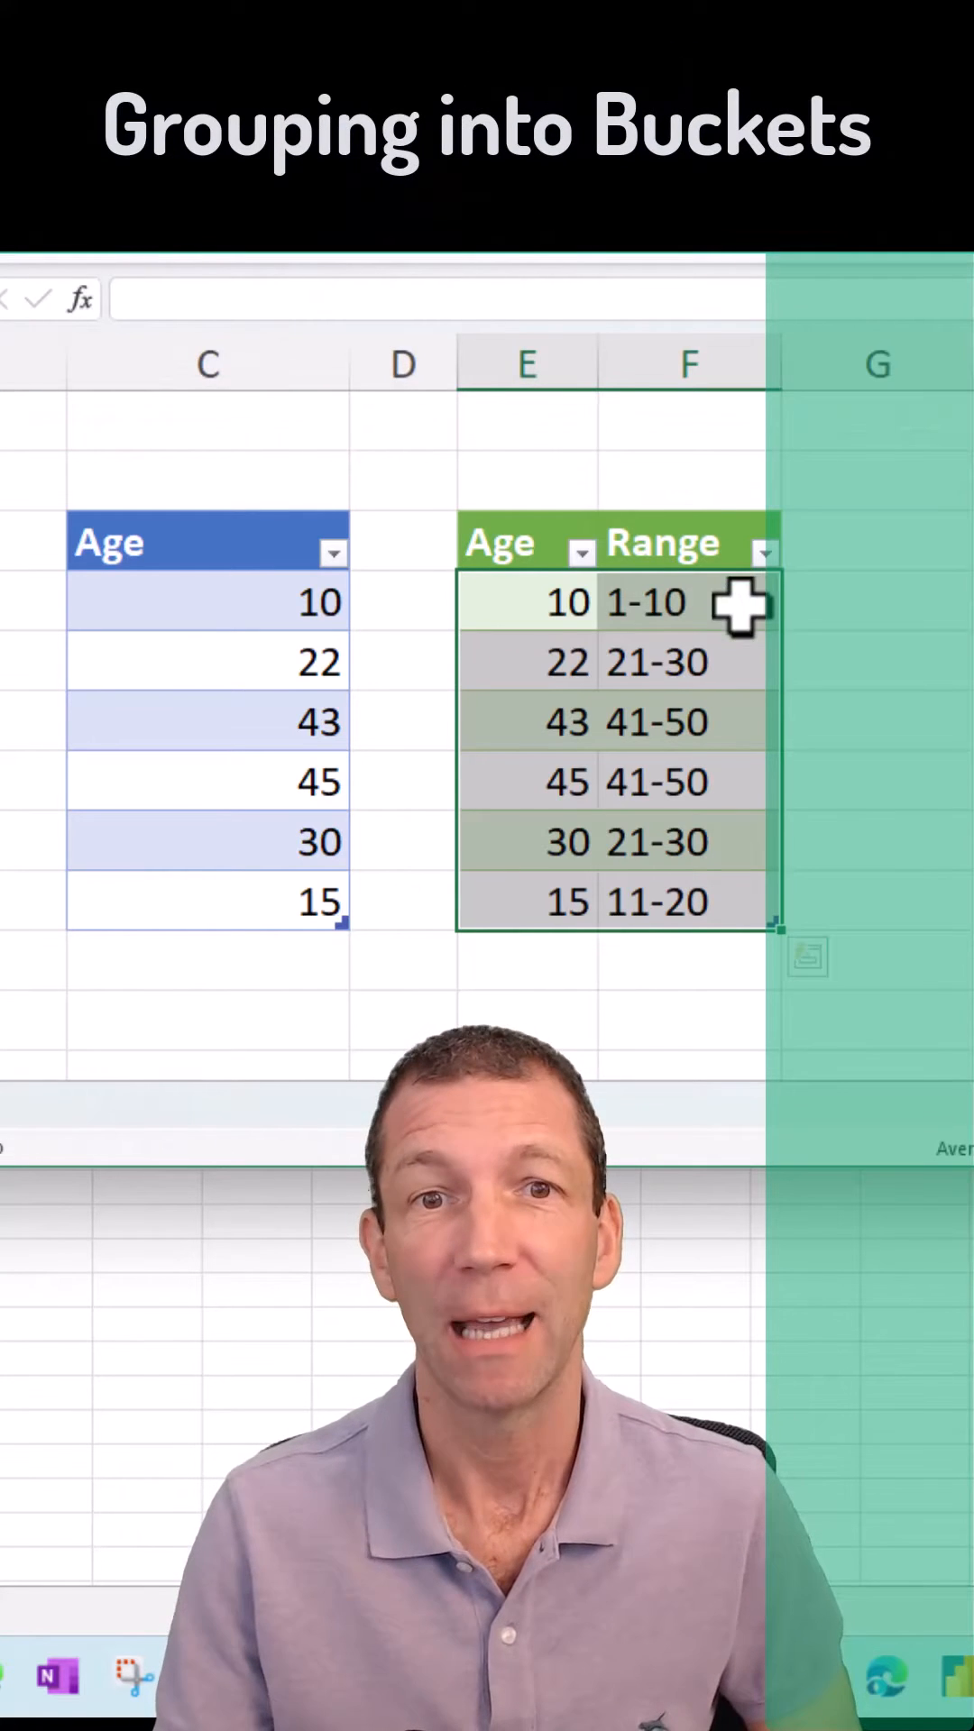
pyautogui.moveTo(262, 783)
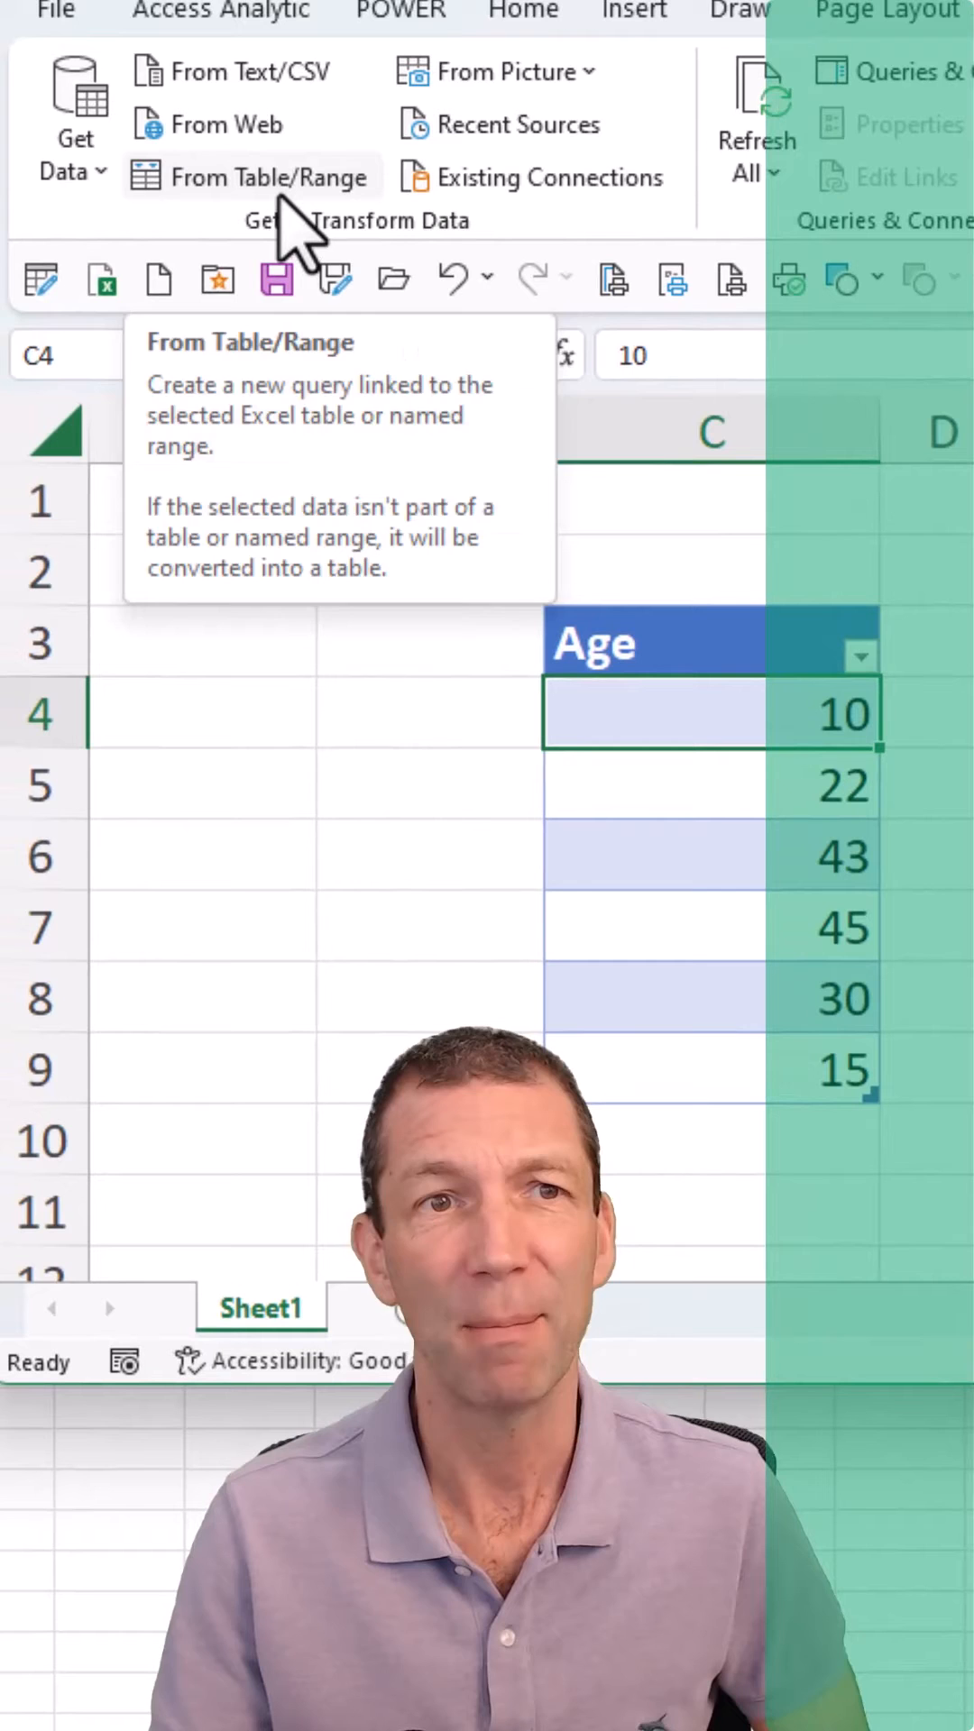
pyautogui.click(269, 177)
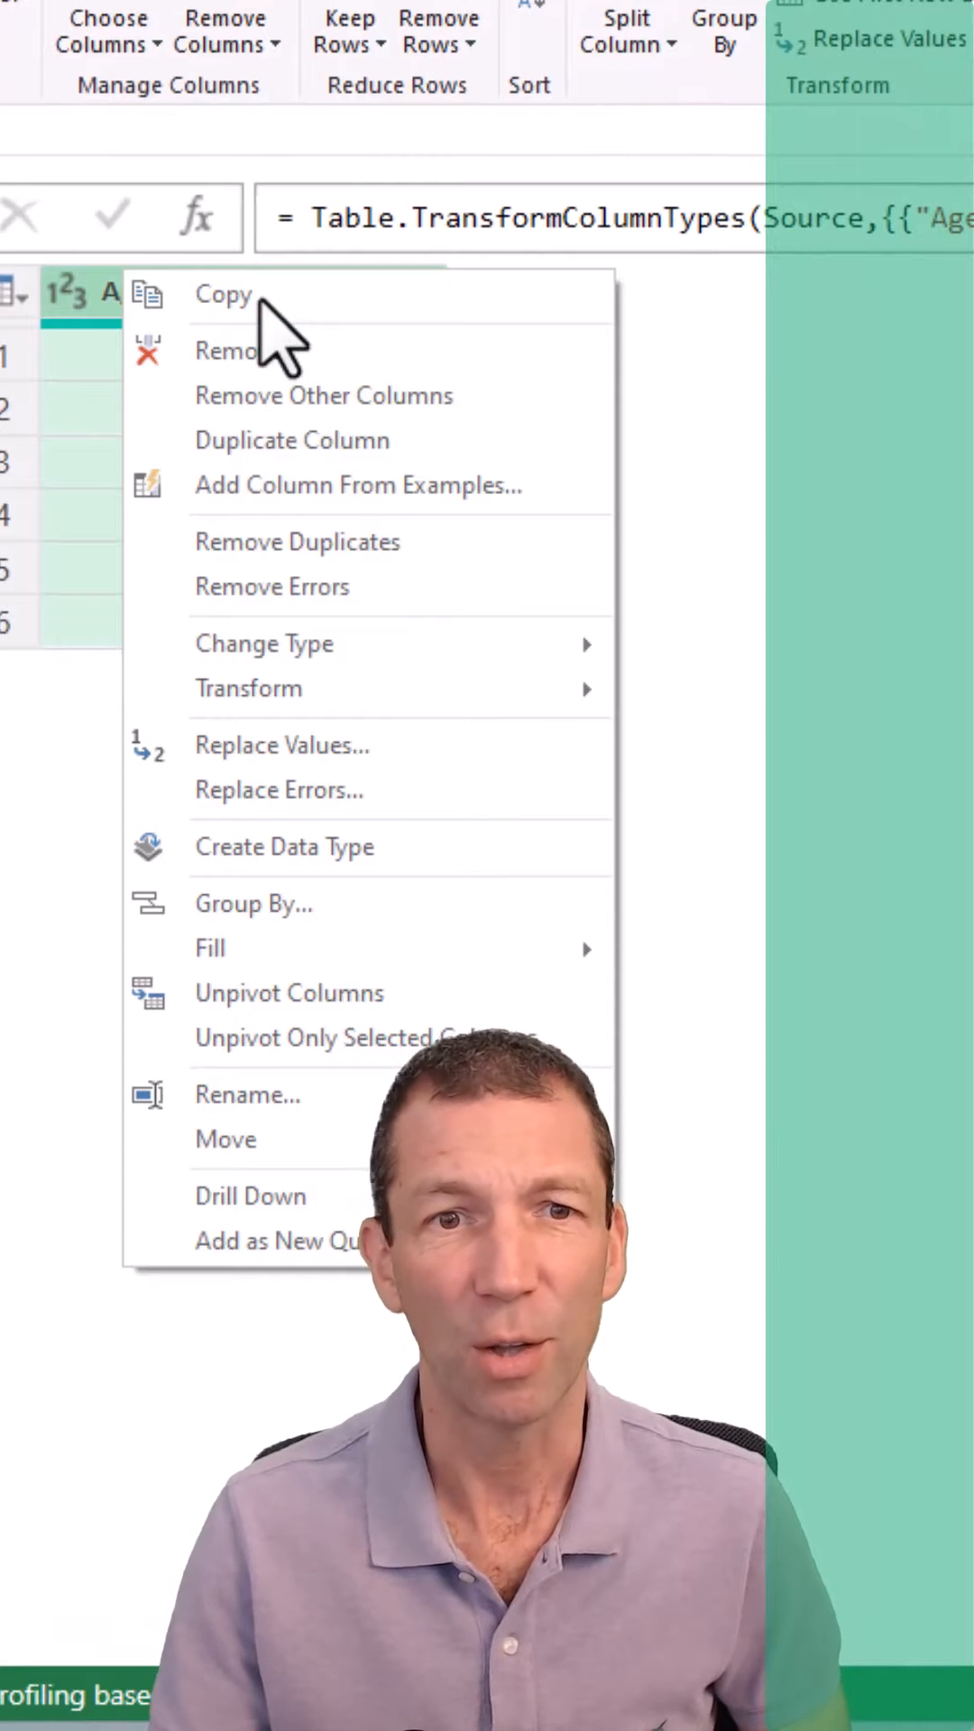
pyautogui.moveTo(359, 487)
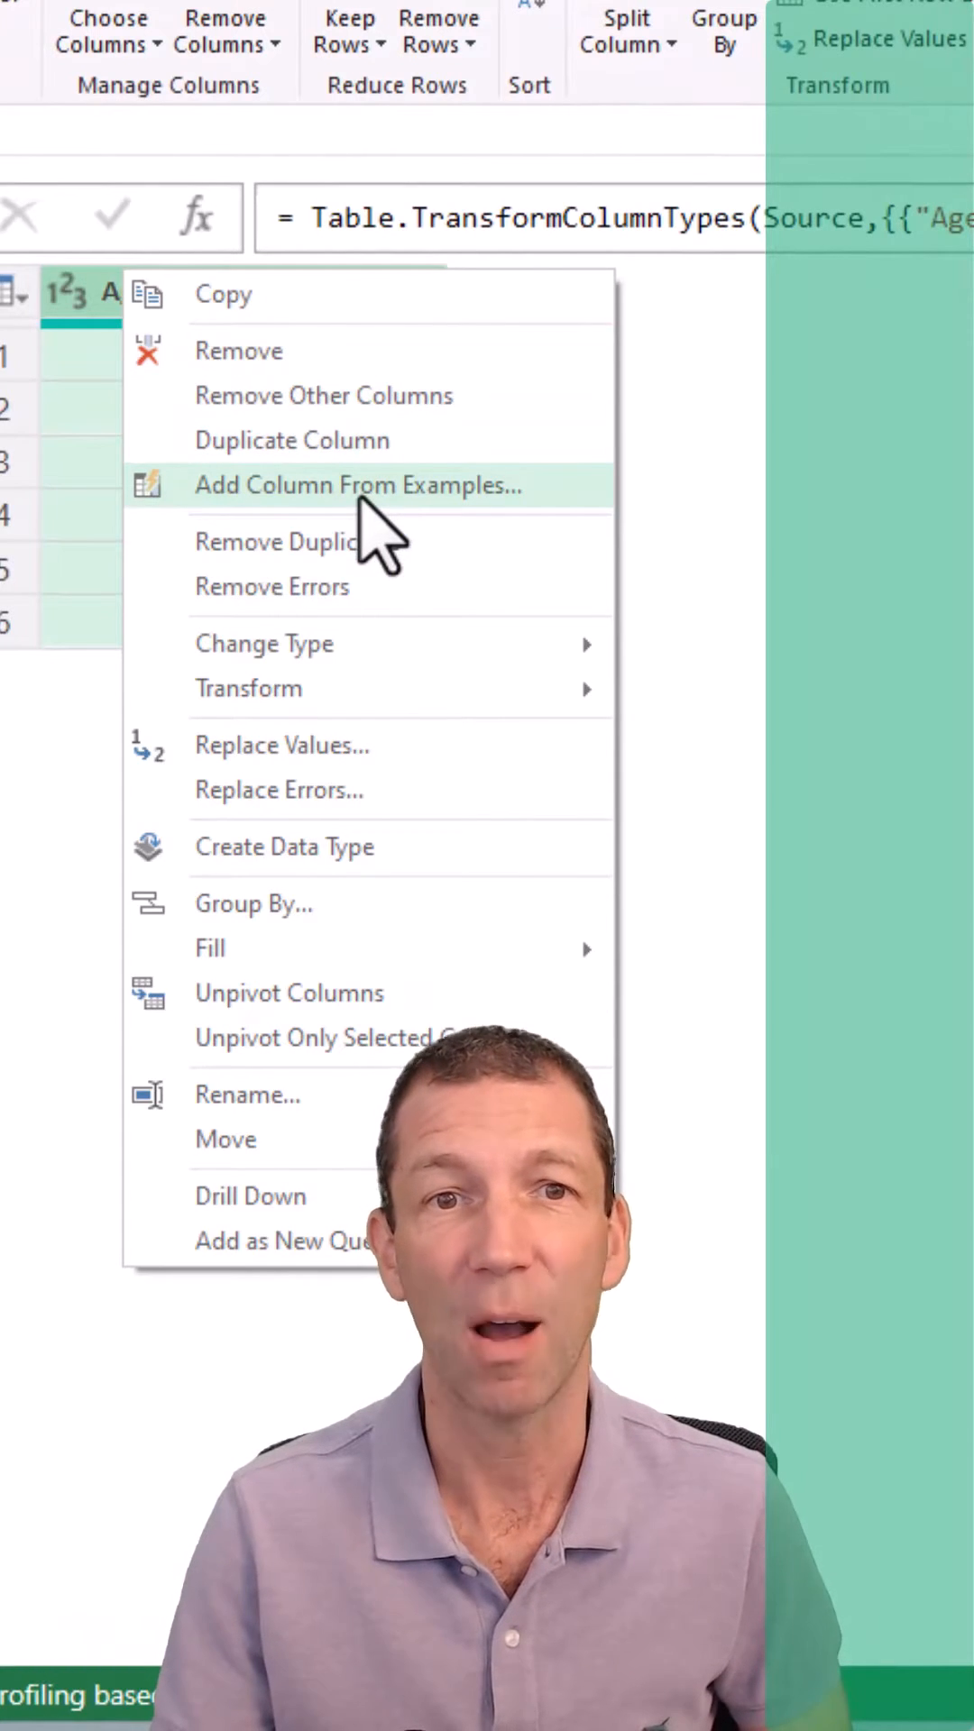
# Add a Column From Examples on Age, entering 1-10 to fill ten-year Range buckets.
pyautogui.click(357, 485)
pyautogui.write('1-10')
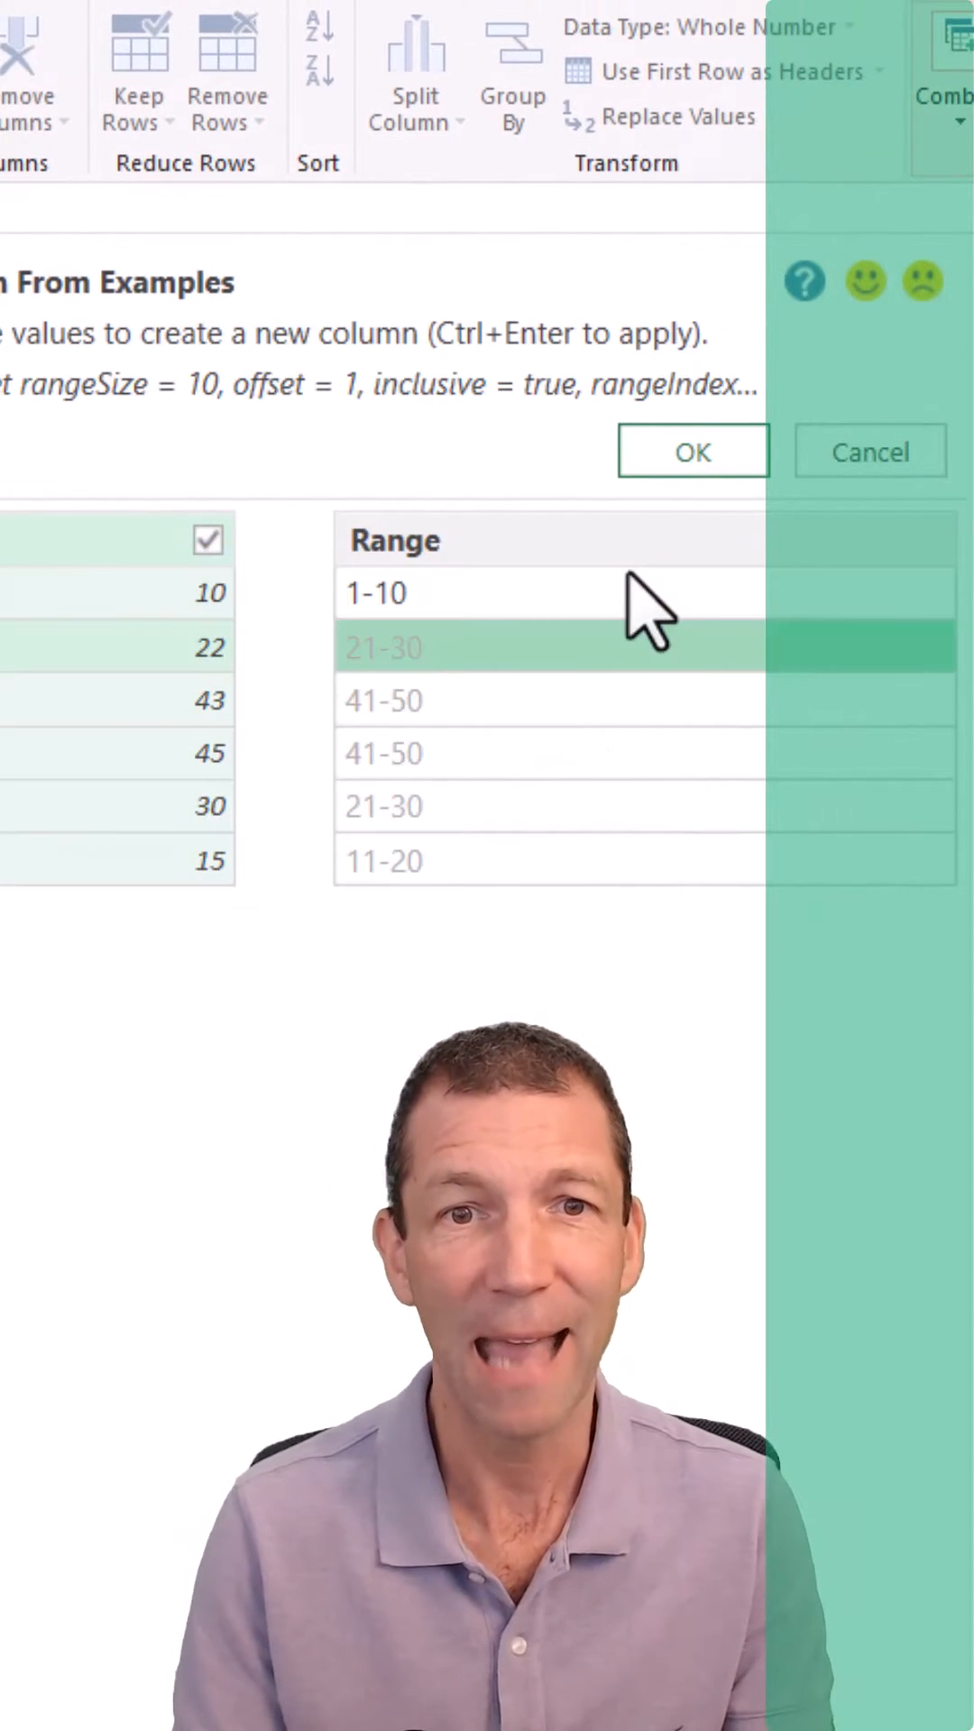
pyautogui.moveTo(546, 759)
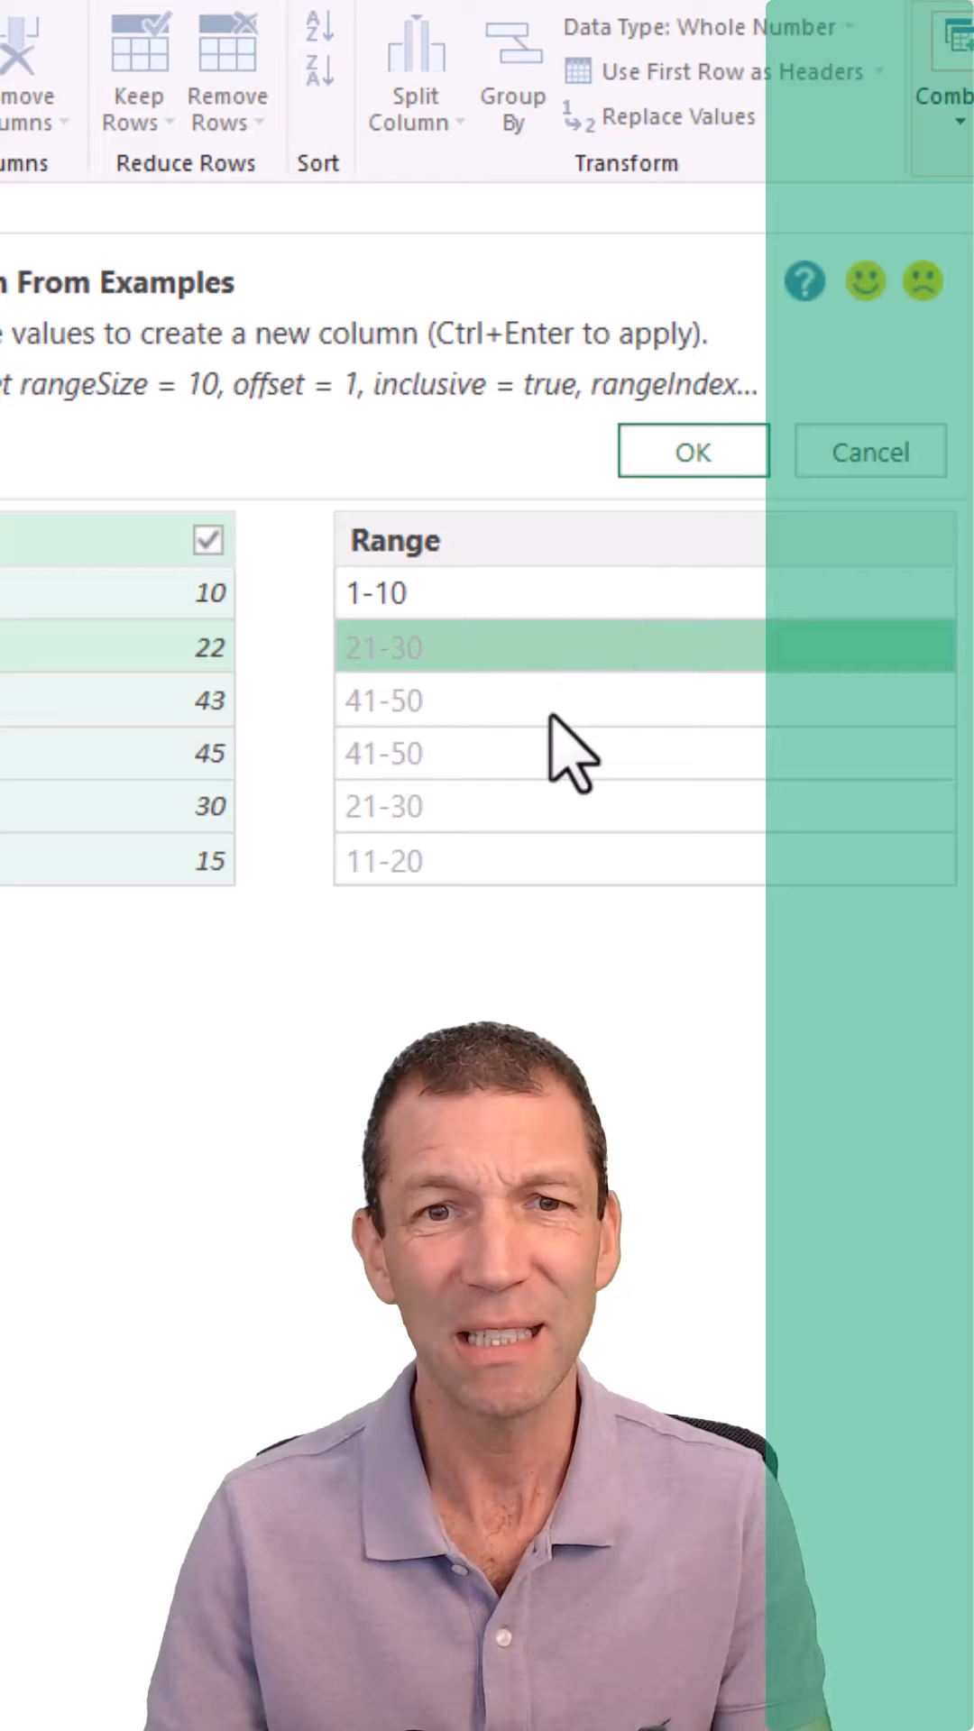
pyautogui.moveTo(411, 877)
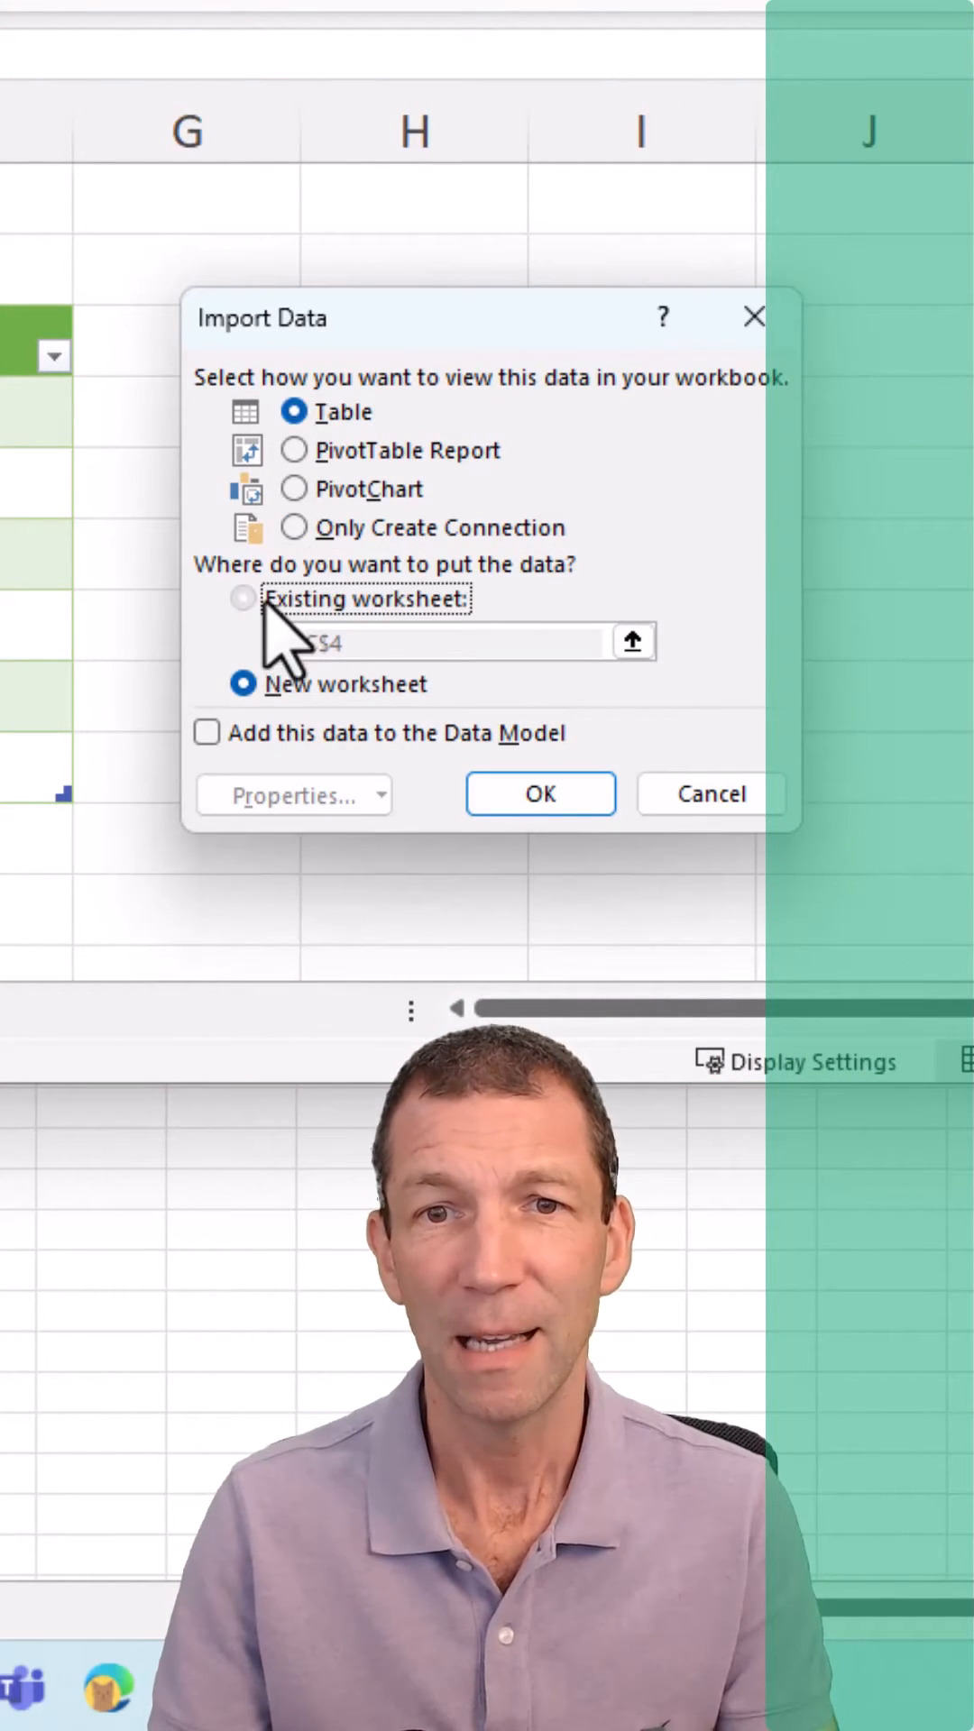
# Place the loaded table on the existing worksheet starting at cell H3.
pyautogui.click(242, 599)
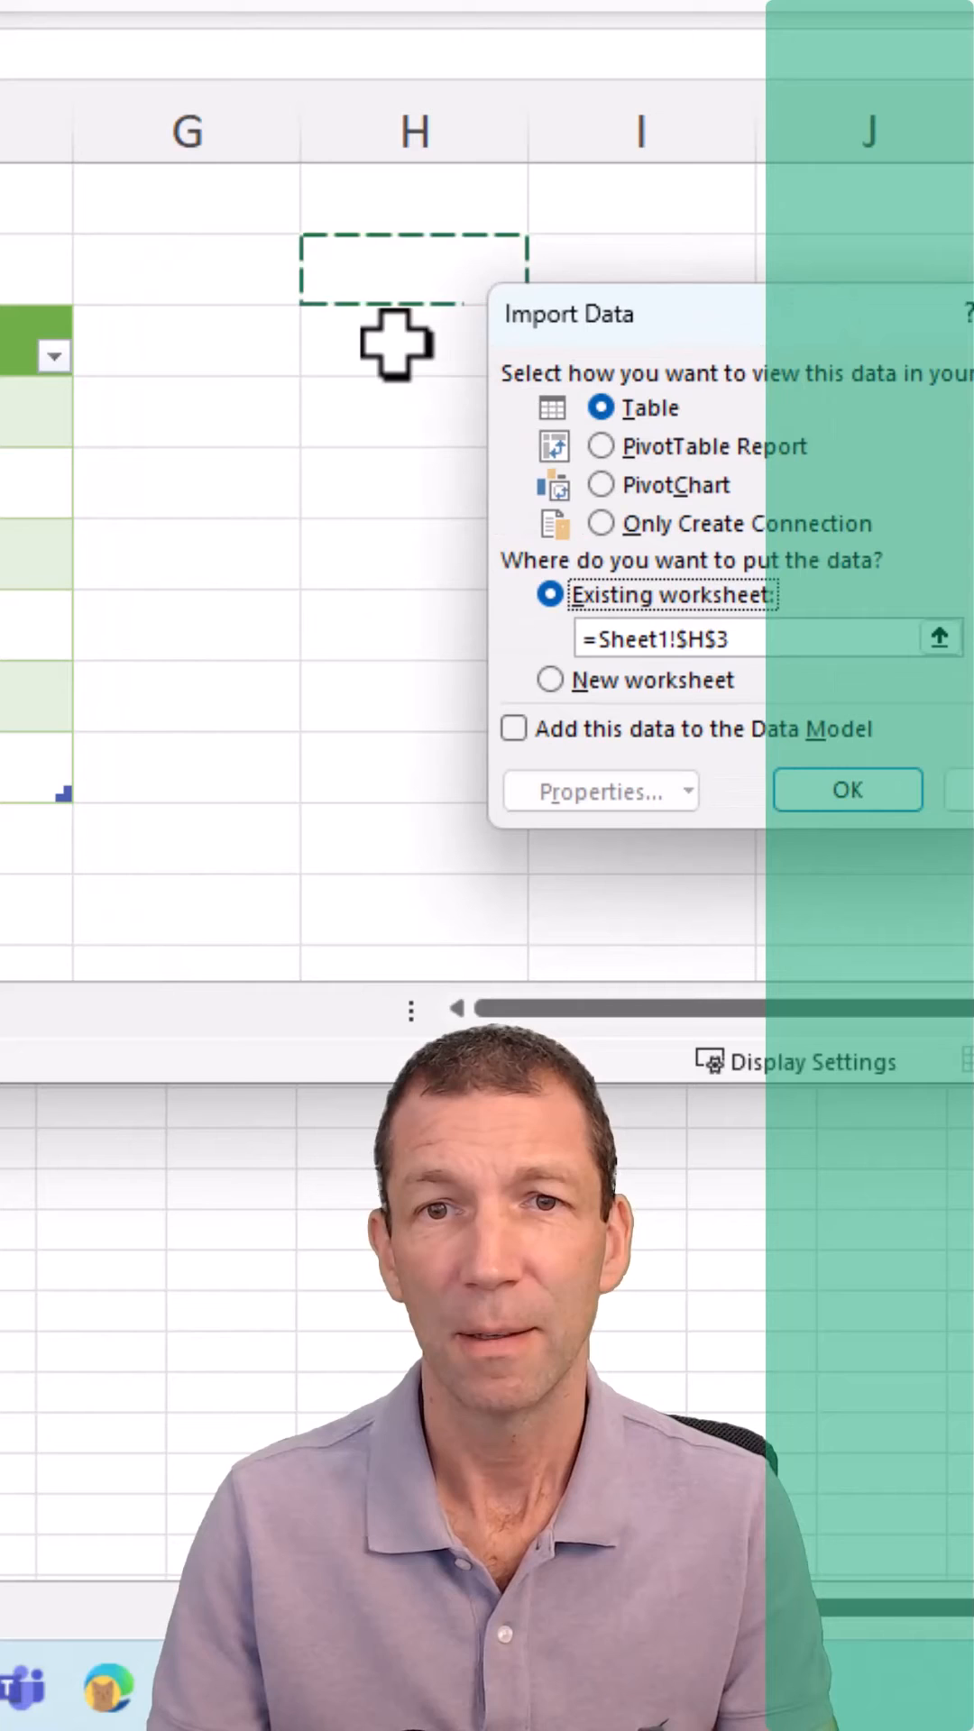
pyautogui.click(847, 790)
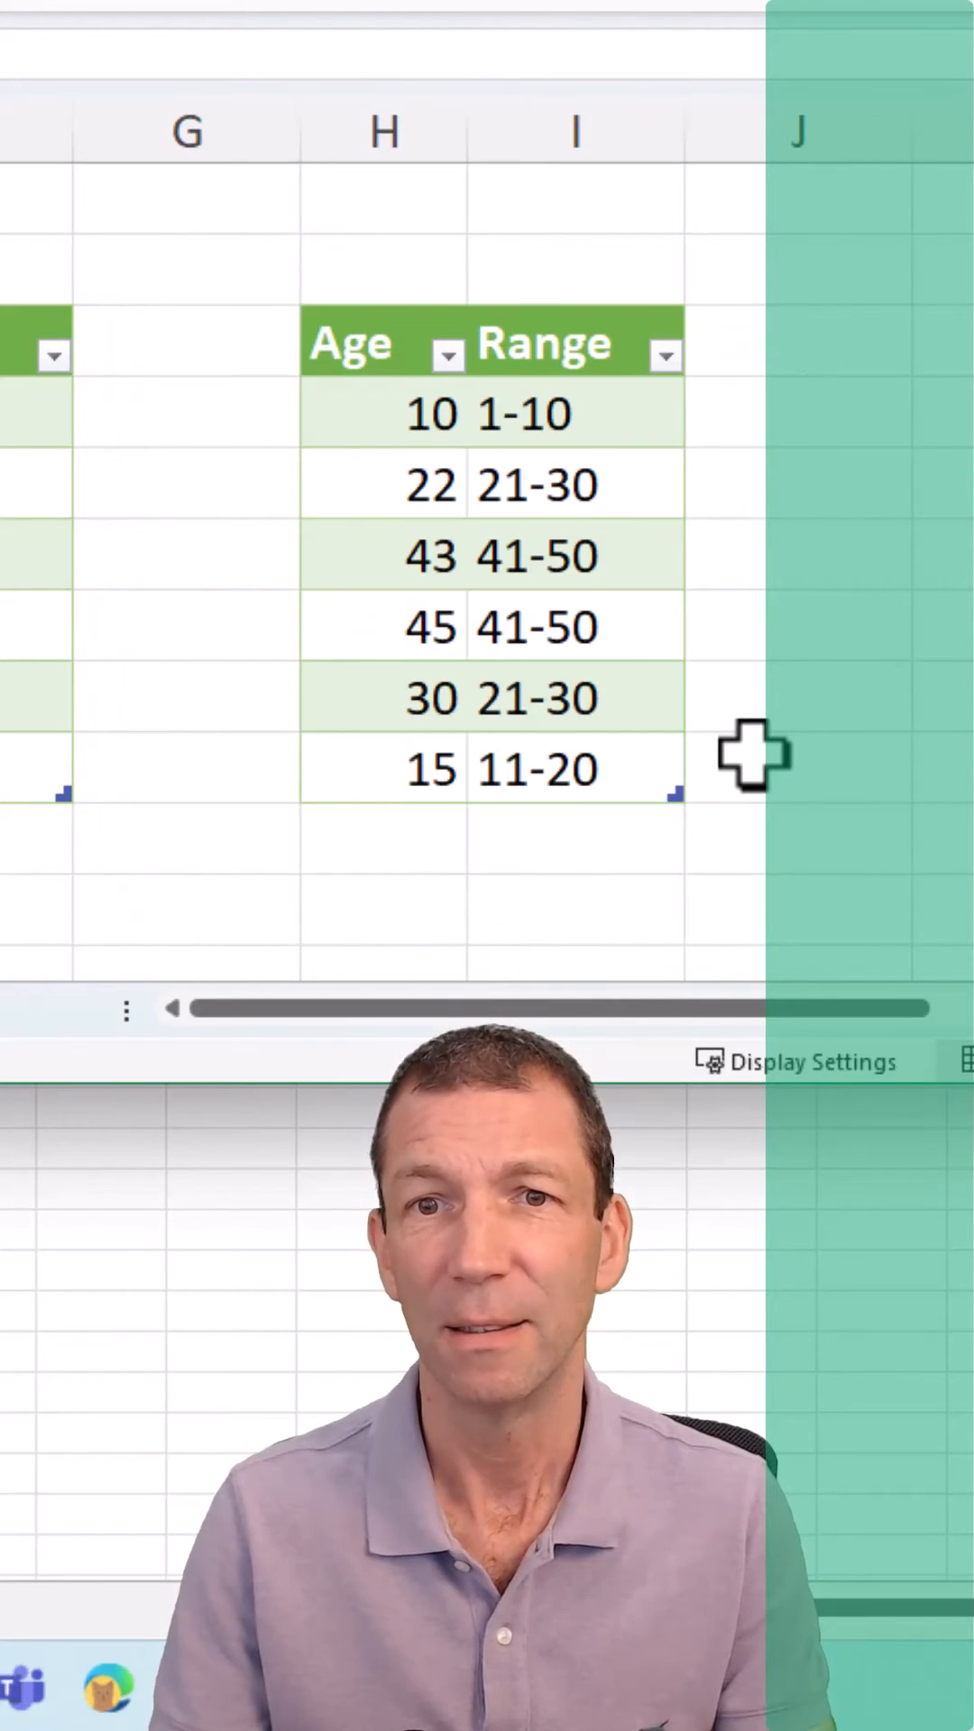